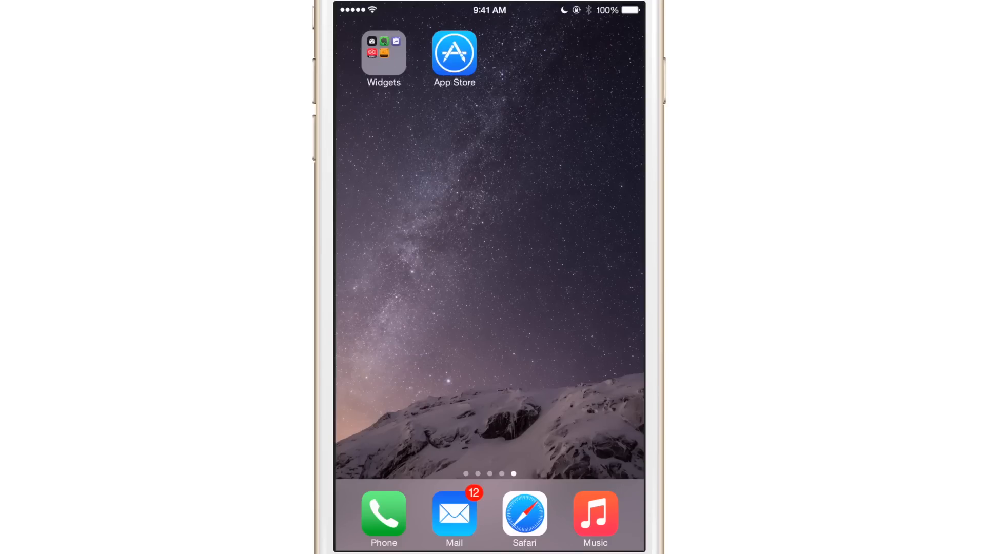
# Step: Open the Widgets folder holding the iMonitor, Evernote, Paste+, SportsCenter and PCalc Lite apps
pyautogui.click(384, 48)
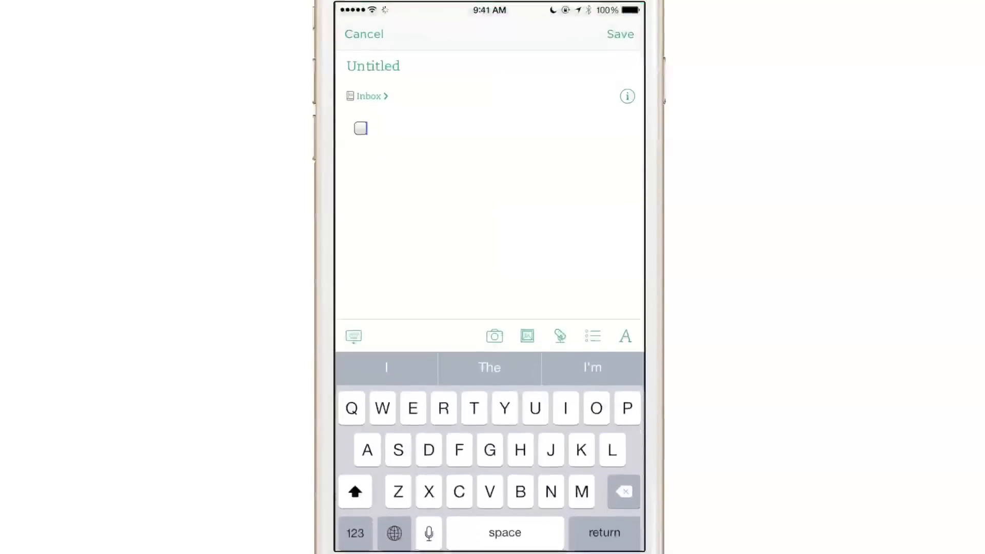
# Step: Enter 'Tggg' into the new untitled checklist note in the Evernote Inbox
pyautogui.write('Tggg')
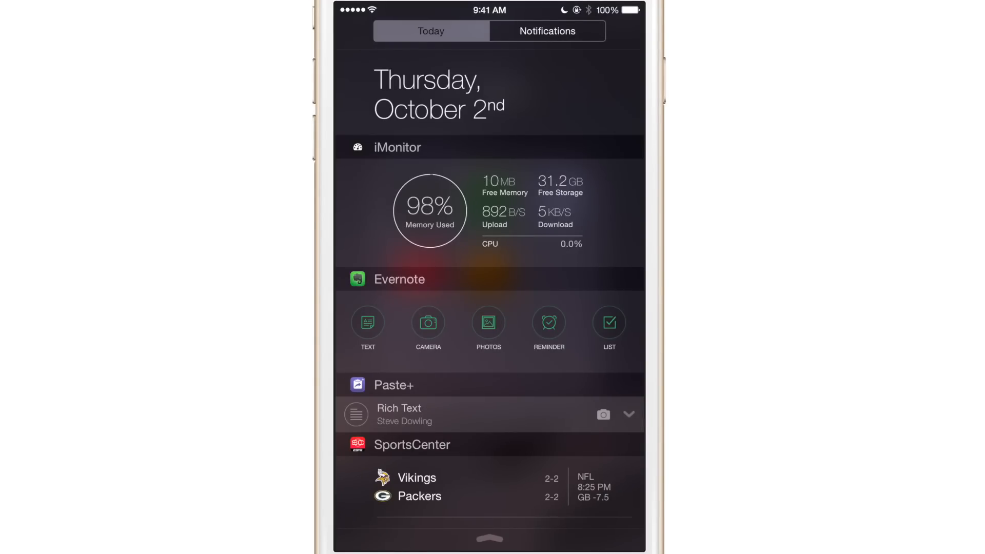
# Step: Reveal the Rich Text clip's sharing actions in Paste+, scroll to SportsCenter's SC vs UK game, then close Notification Center
pyautogui.click(628, 414)
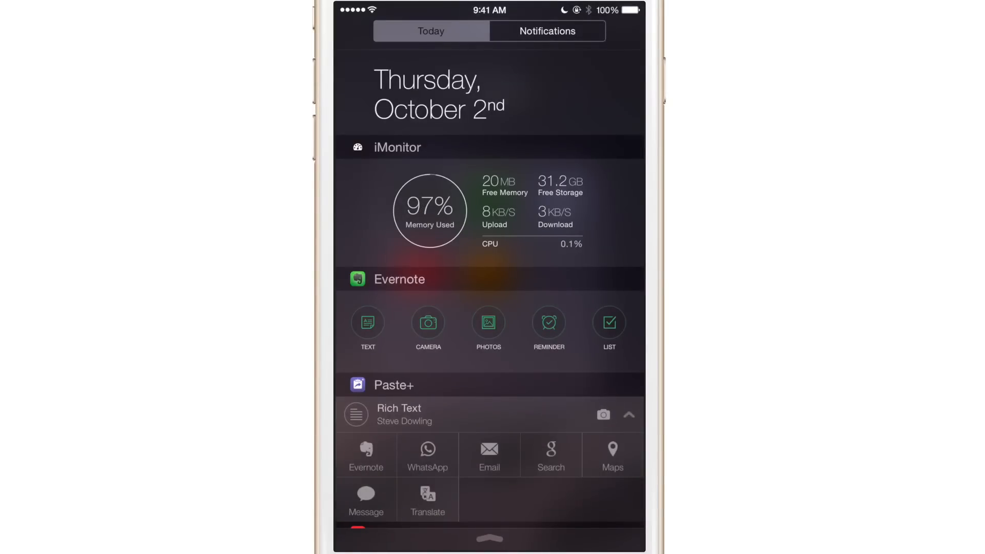
pyautogui.scroll(-3)
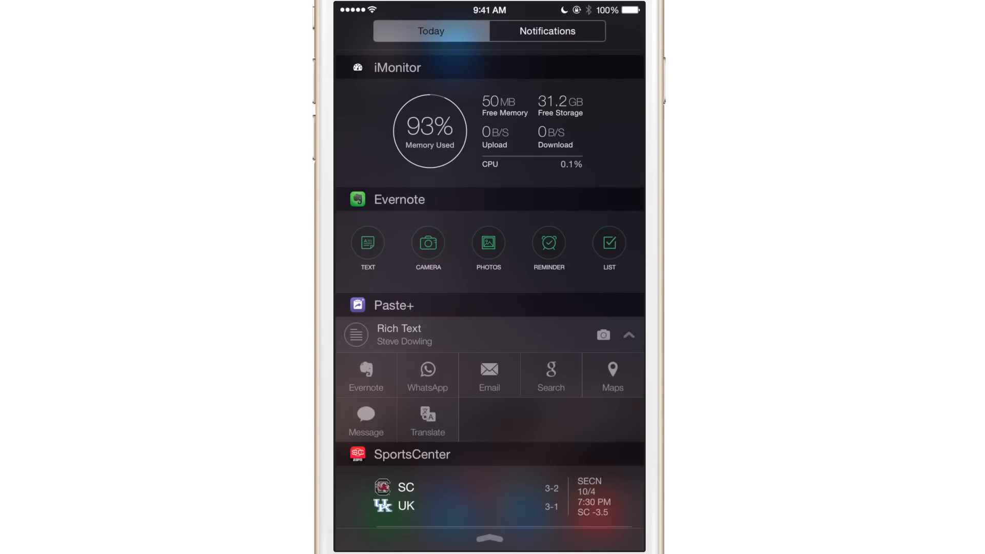
pyautogui.scroll(-3)
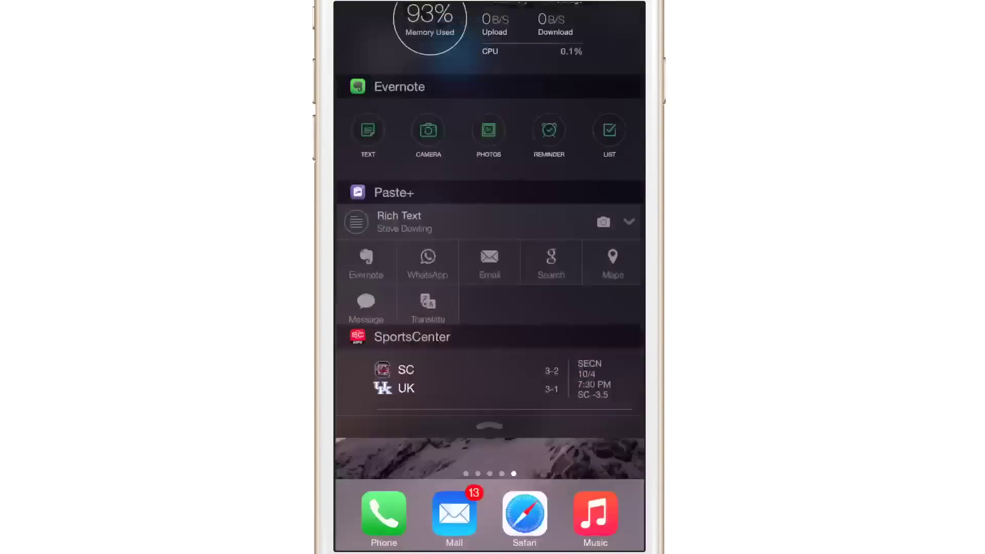
# Step: Bring back the Today view to browse SportsCenter's games, reaching Nuggets vs Lakers and the PCalc Lite widget
pyautogui.click(550, 262)
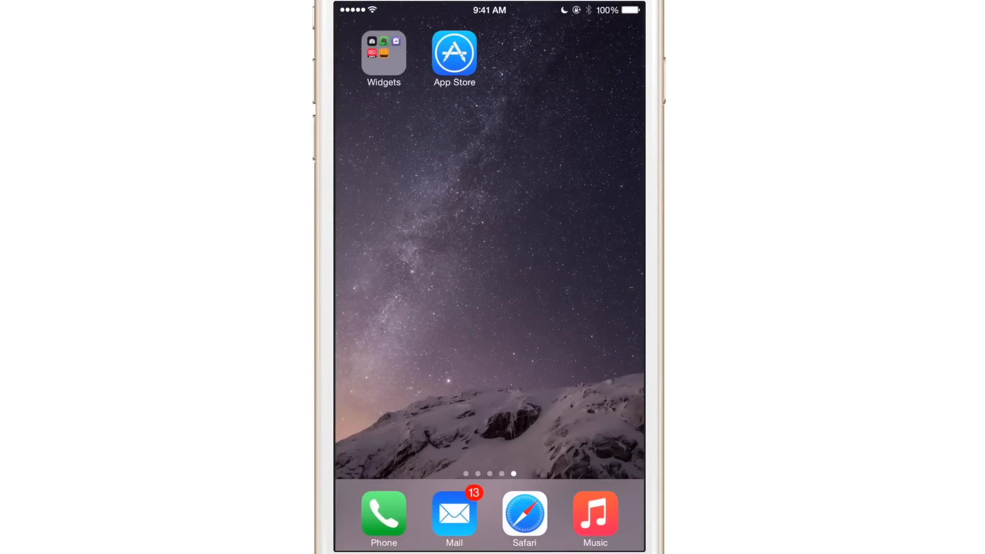
pyautogui.click(384, 50)
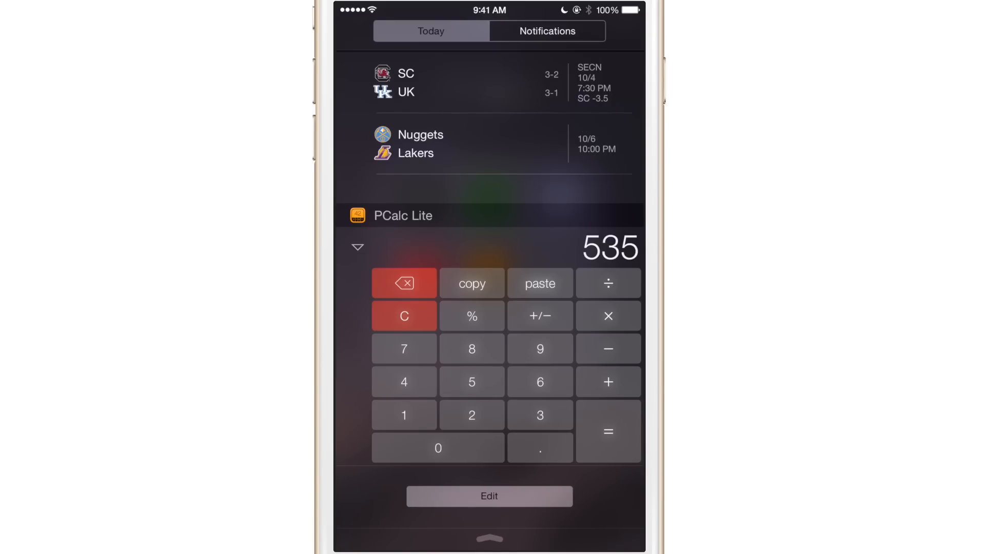
# Step: Close the Today view and launch the full PCalc Lite app, still showing 535 from the widget
pyautogui.click(358, 247)
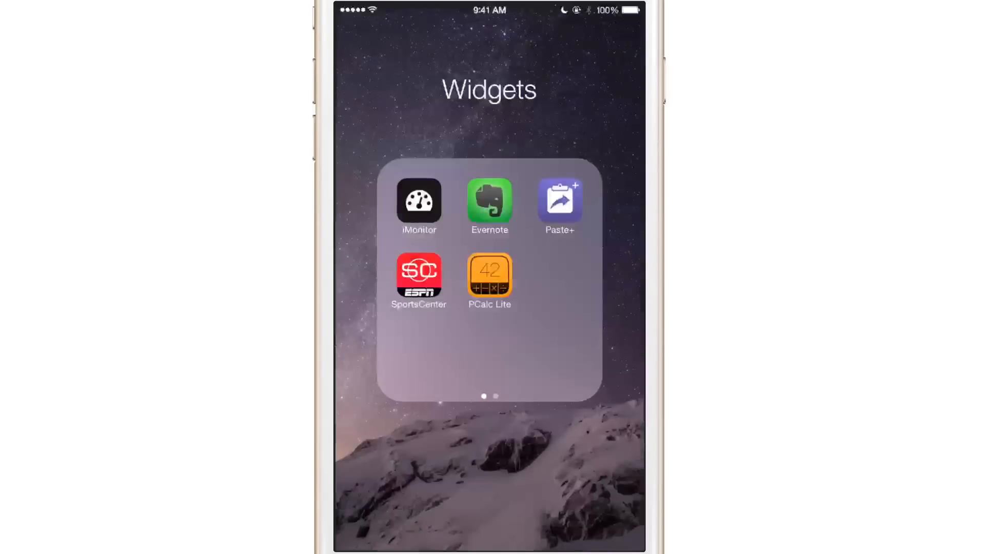
pyautogui.click(489, 274)
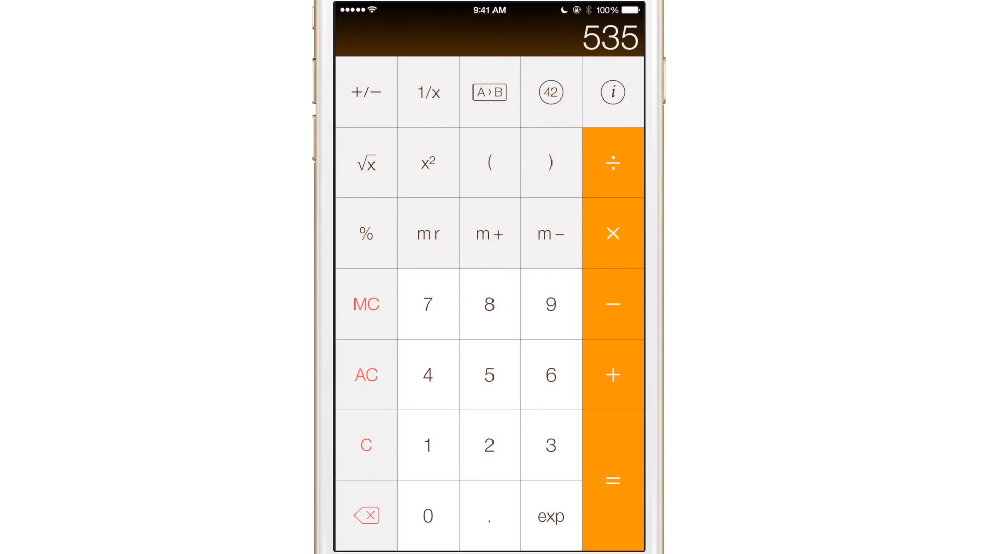